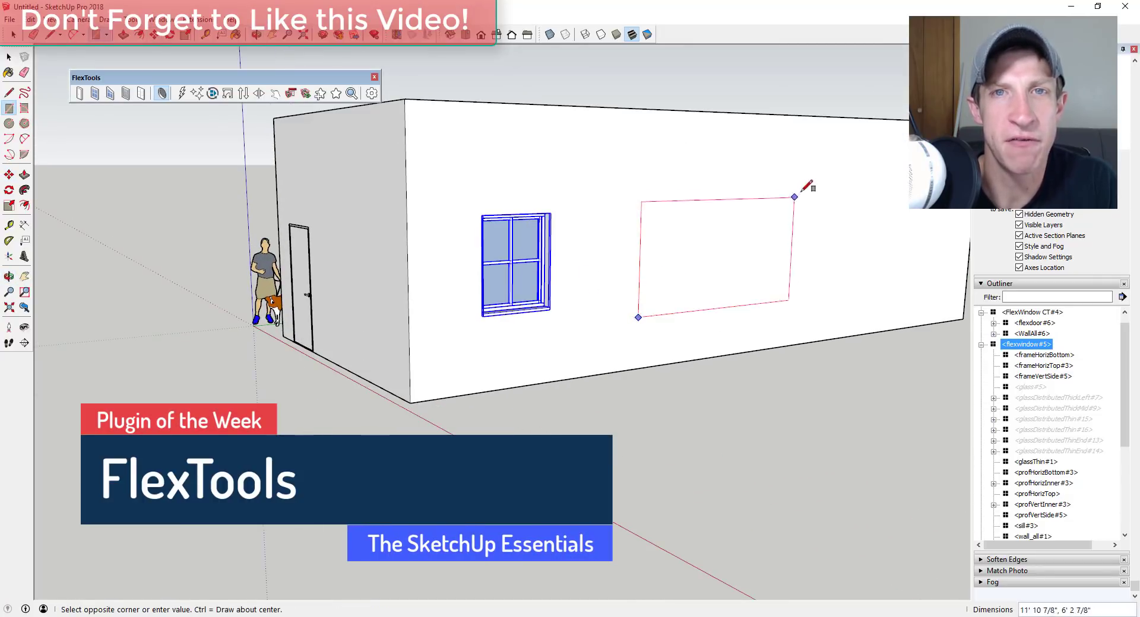
Place a wide multi-pane FlexWindow right of the first window and bring up its options
left_click(793, 197)
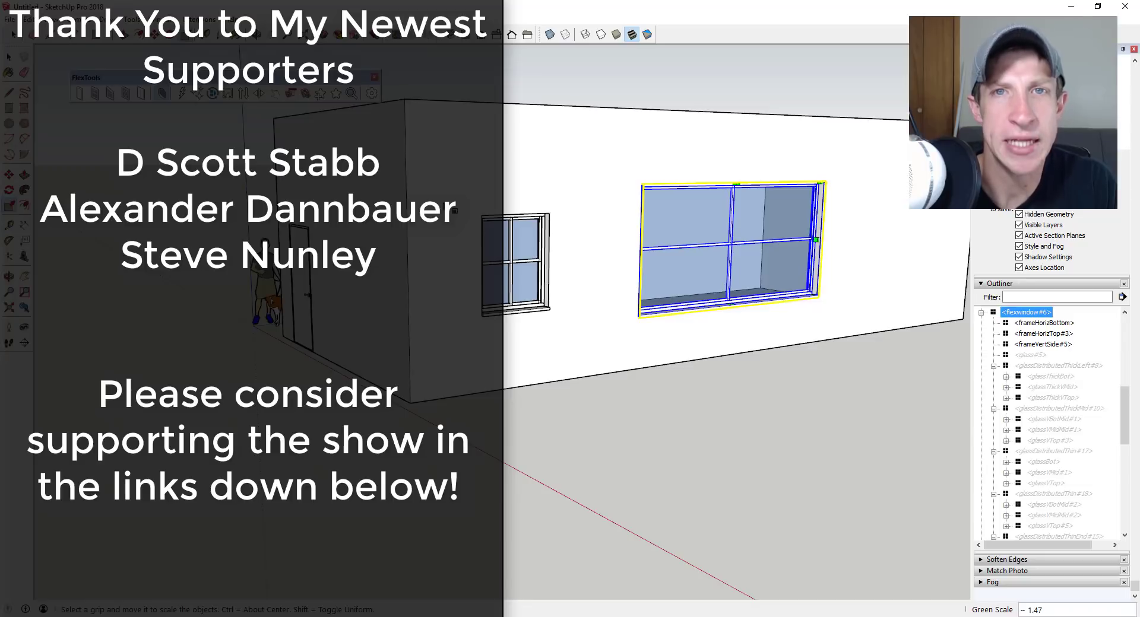
right_click(727, 247)
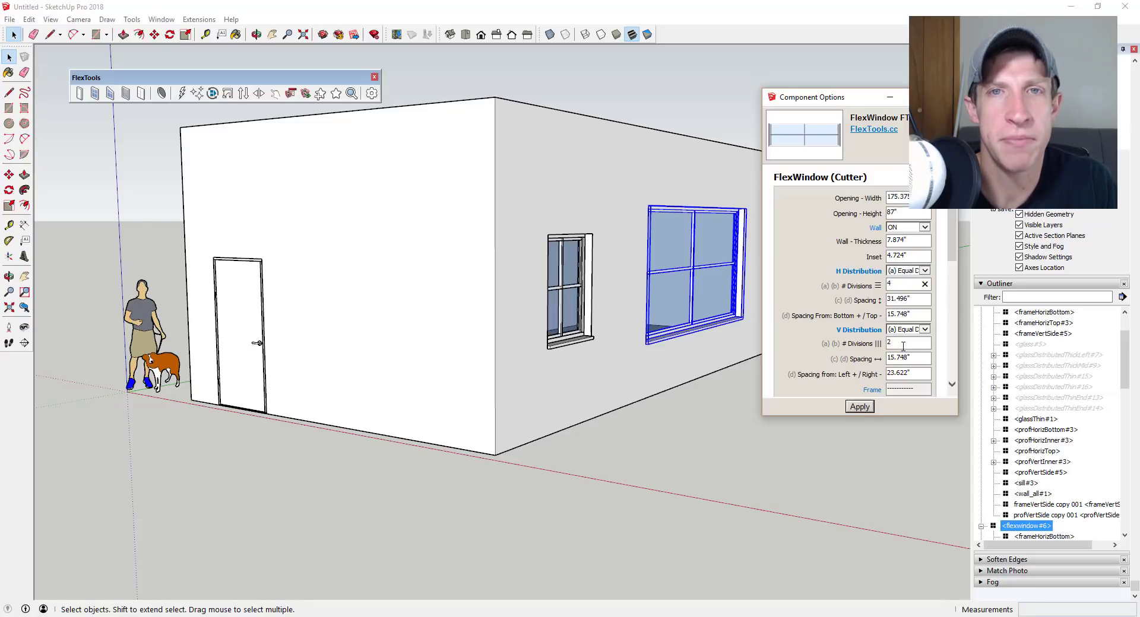
Place a FlexSlat opening and a sloped-top trapezoid FlexWindow side by side on the wall
left_click(858, 406)
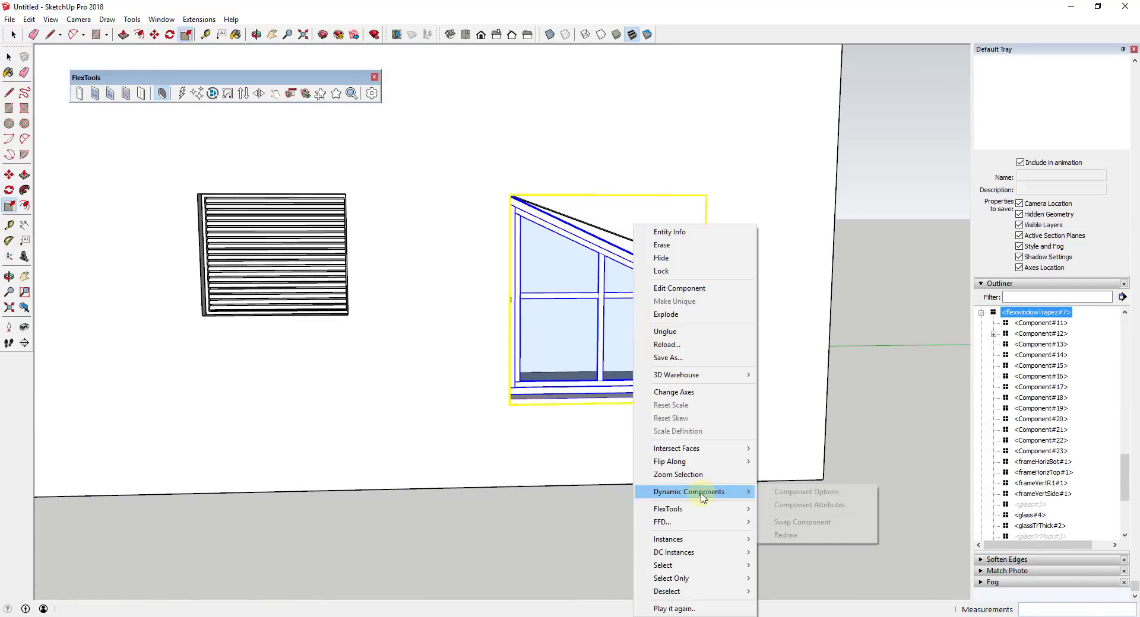
left_click(805, 493)
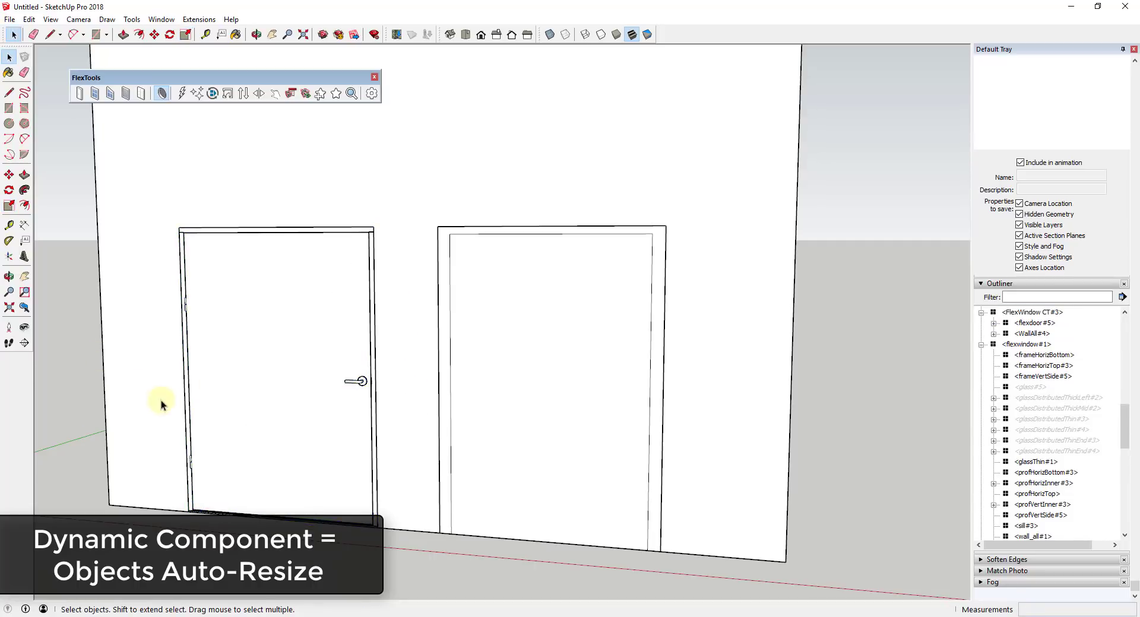
mouse_move(305, 322)
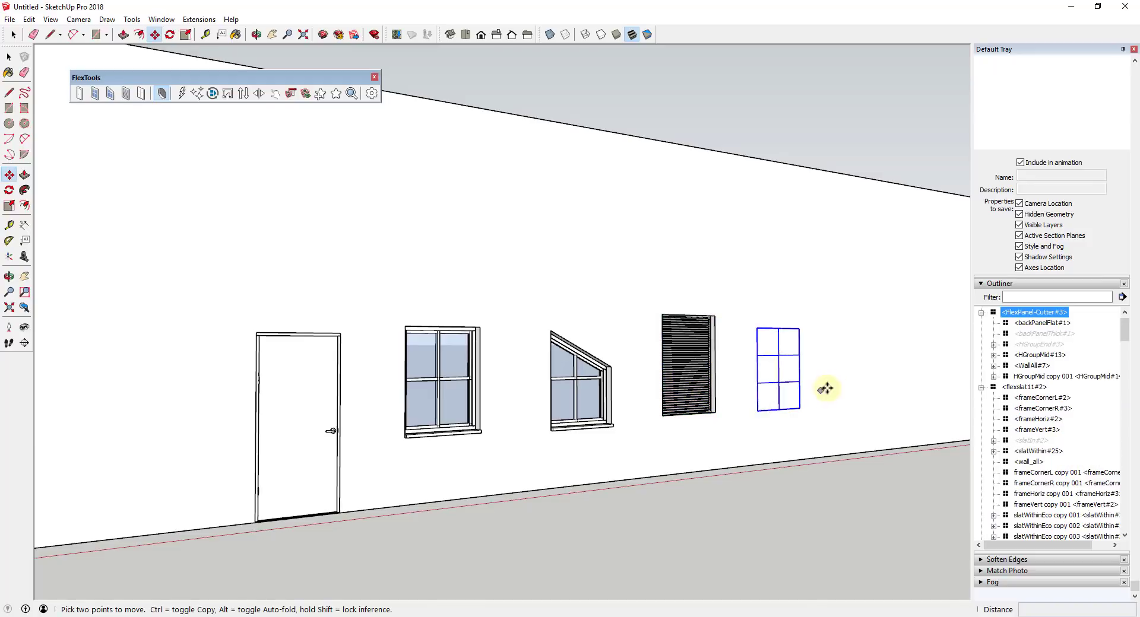
mouse_move(798, 405)
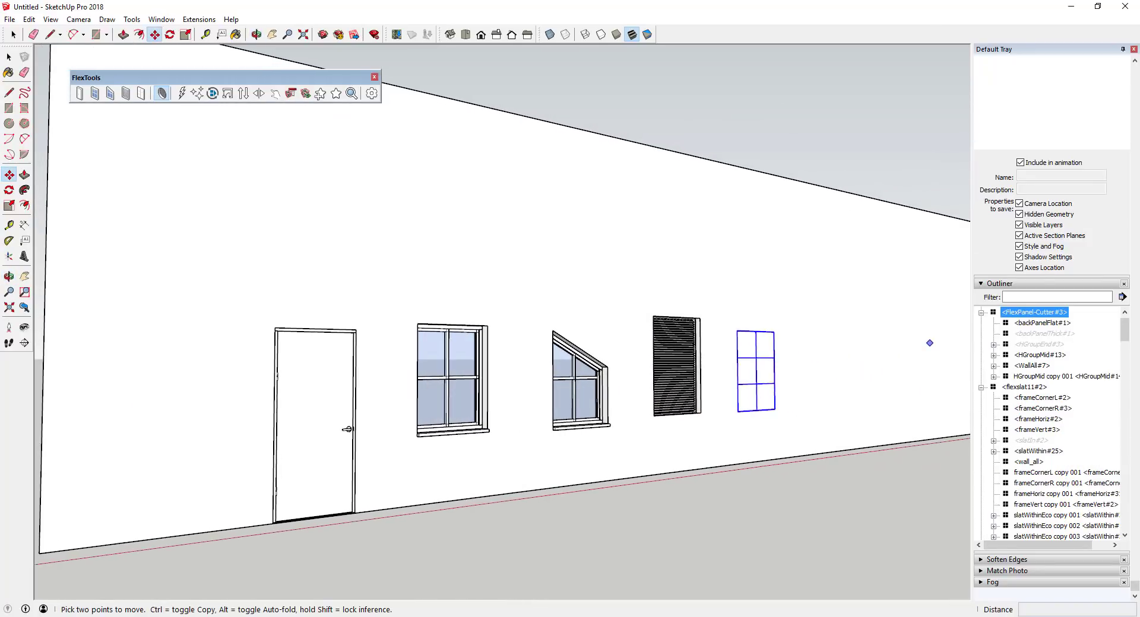
Drop the grid panel beside the slats, add a double-hung FlexWindow, and bring up the panel's options
left_click(161, 93)
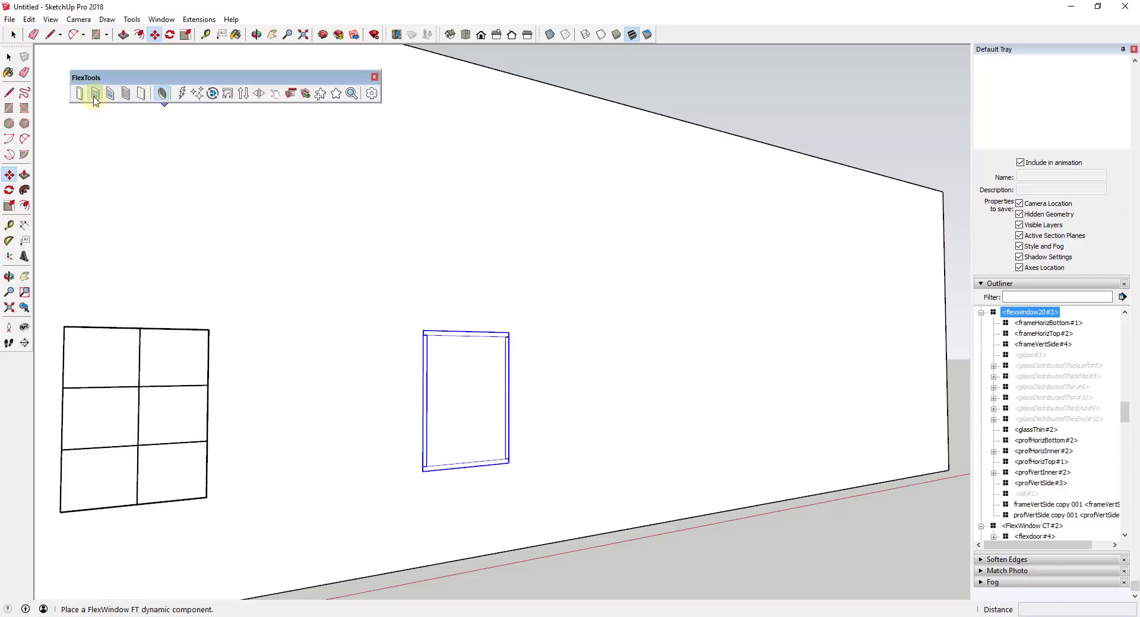
left_click(586, 396)
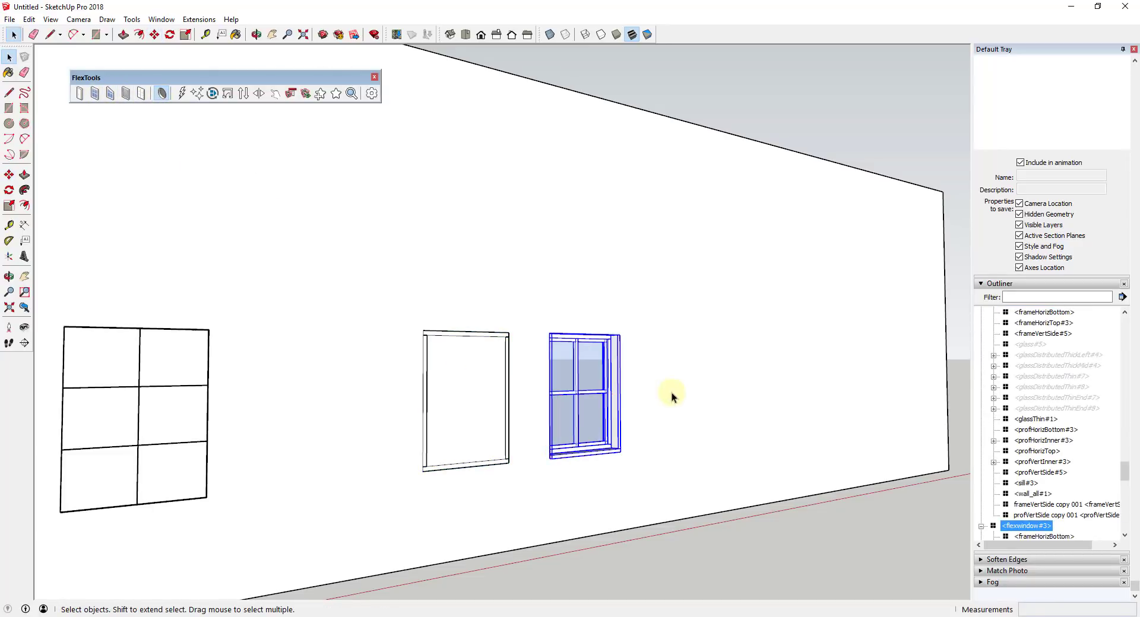
mouse_move(504, 435)
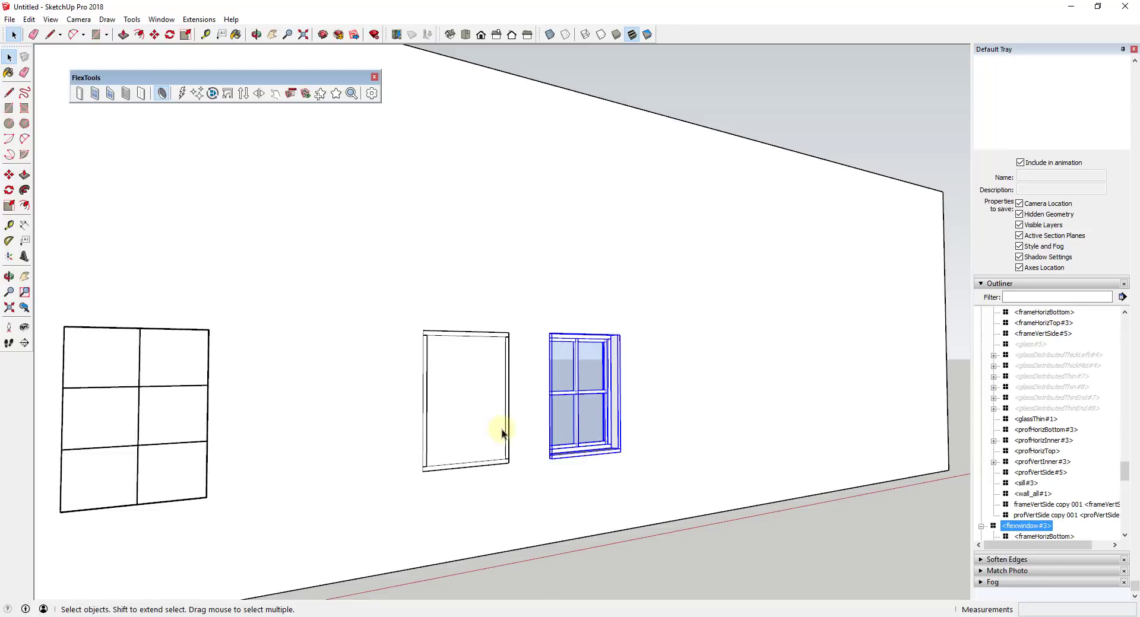
mouse_move(656, 493)
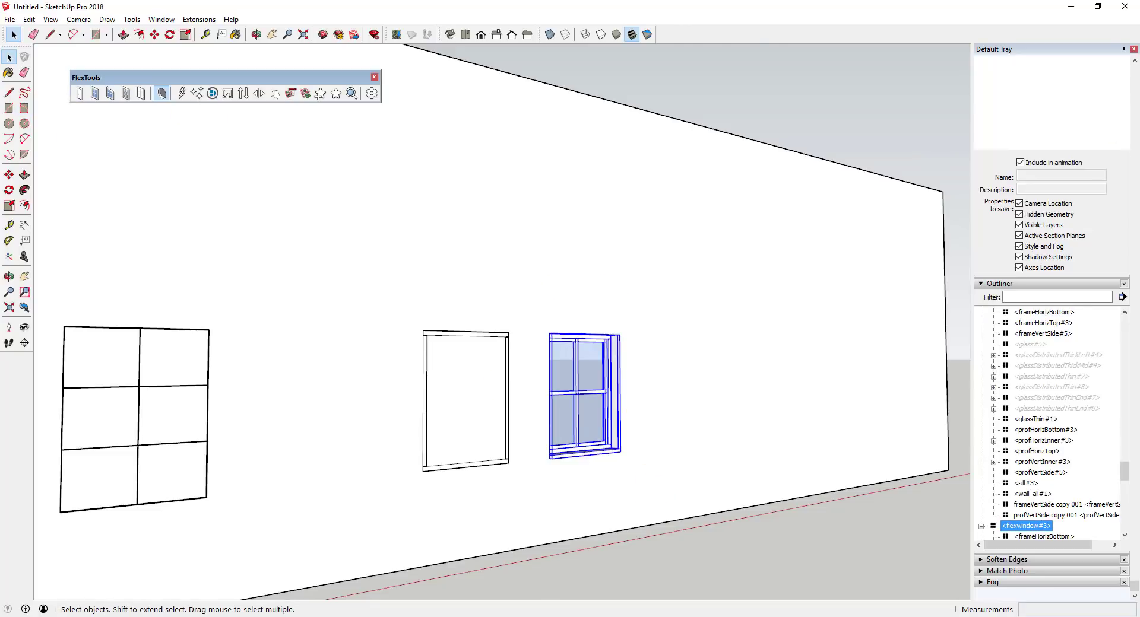
right_click(582, 393)
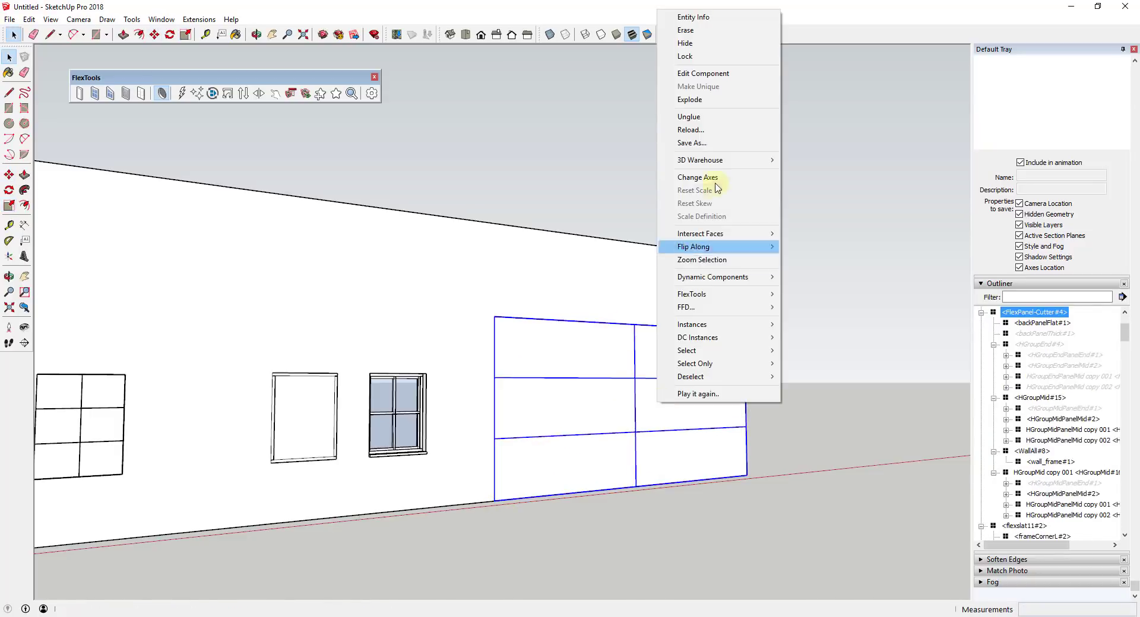
Strip the large FlexPanel's dynamic attributes with FlexZapper, confirming and dismissing the 13-component report
left_click(713, 277)
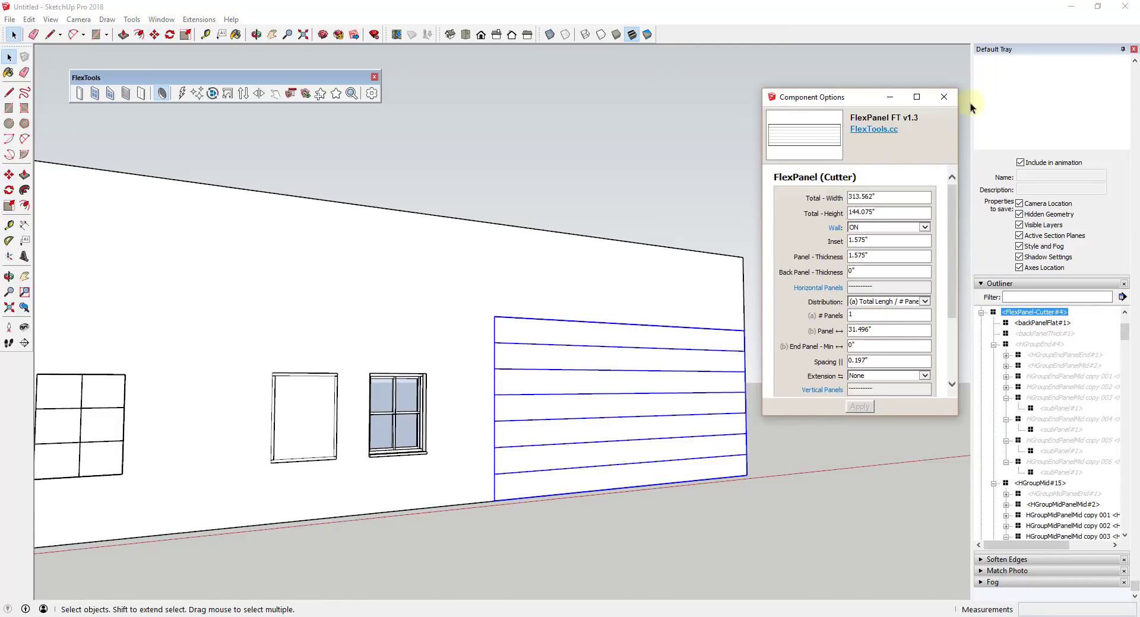
left_click(181, 93)
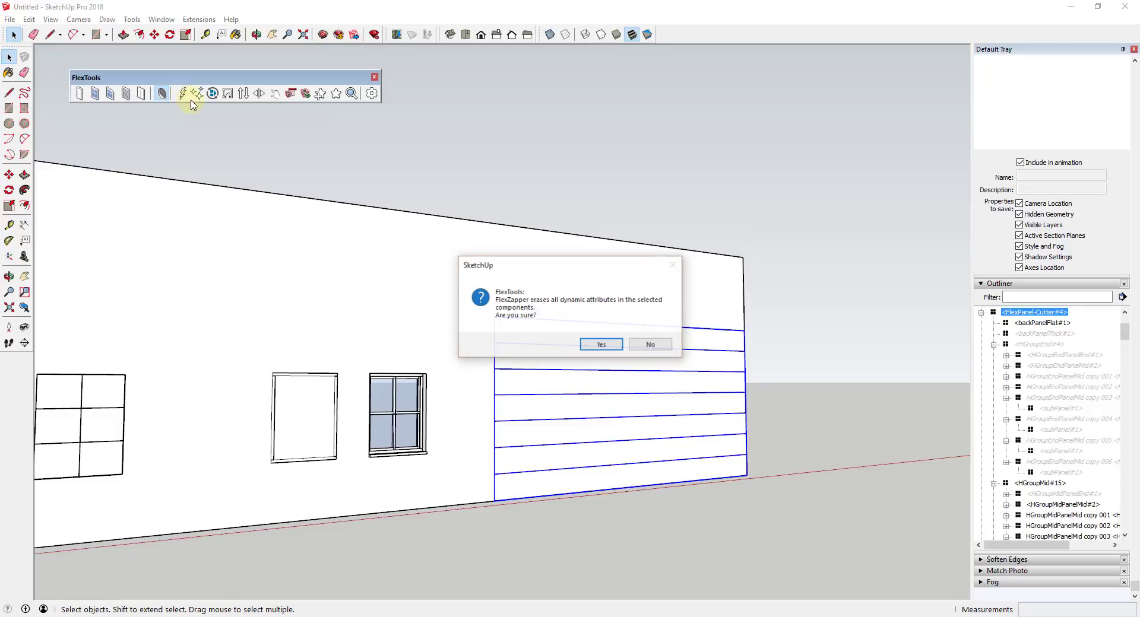
left_click(601, 344)
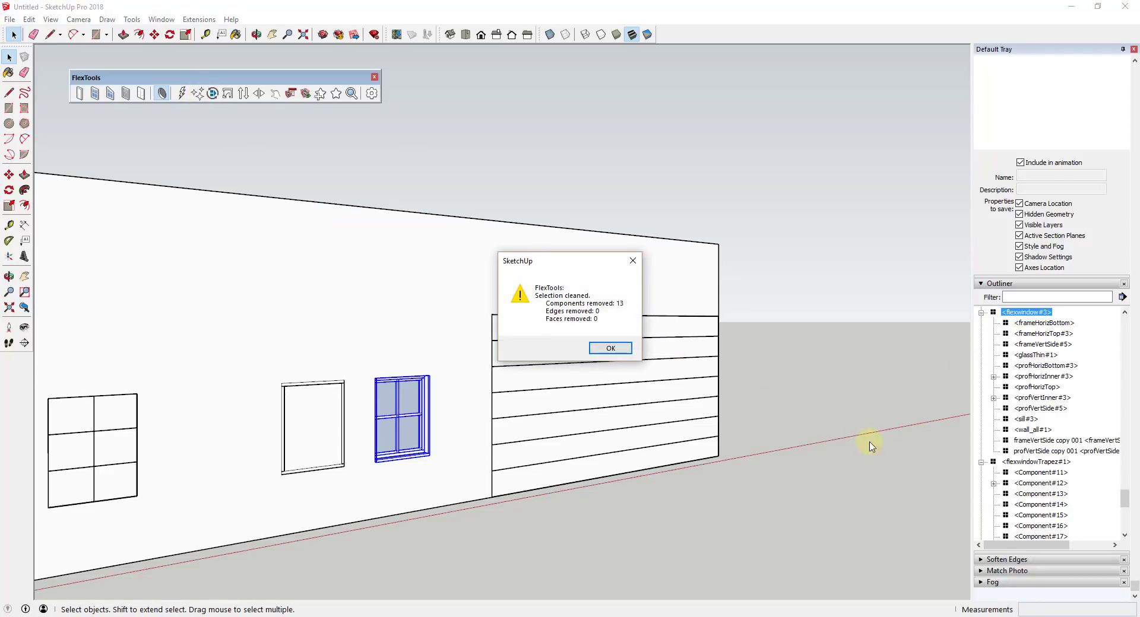
left_click(610, 348)
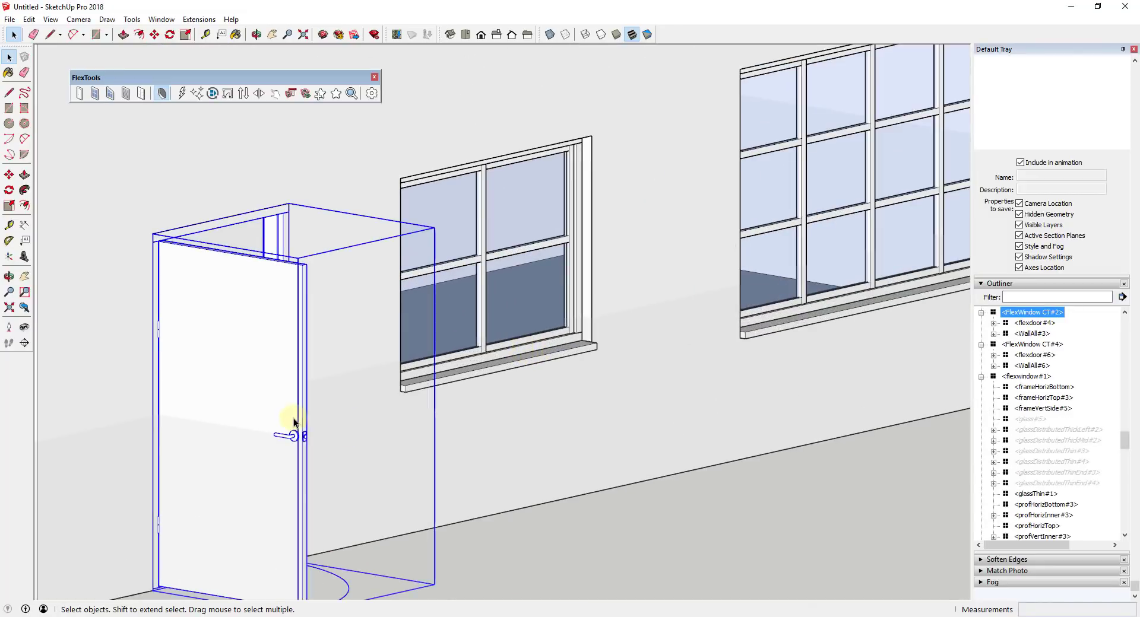
Select the door and wide window openings and add a section plane cutting through the walls
left_click(804, 195)
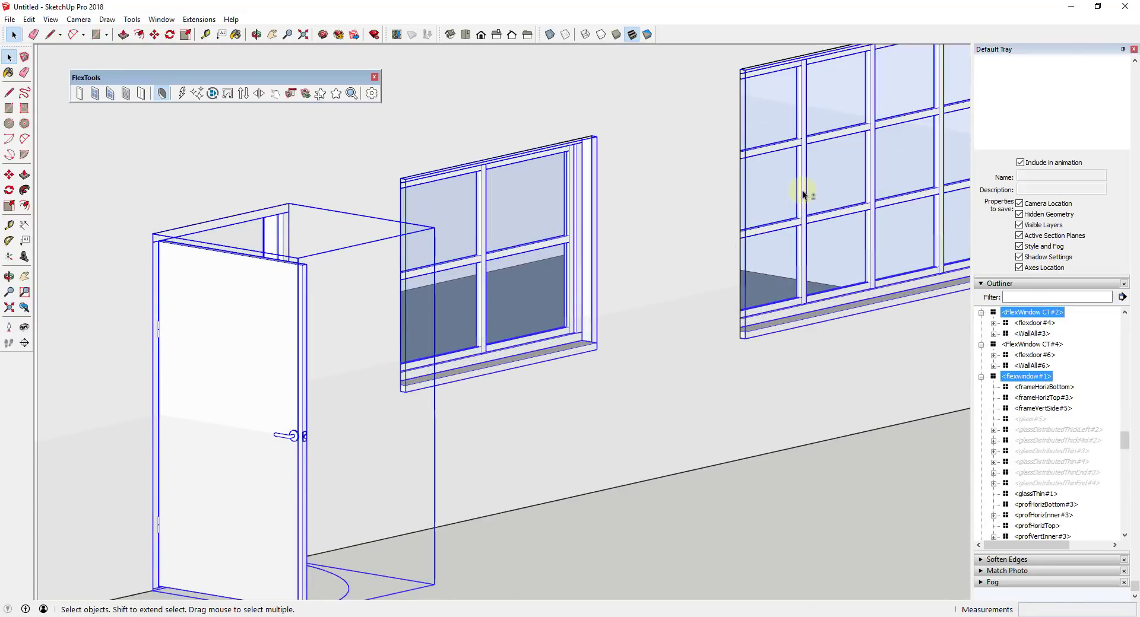
left_click(247, 451)
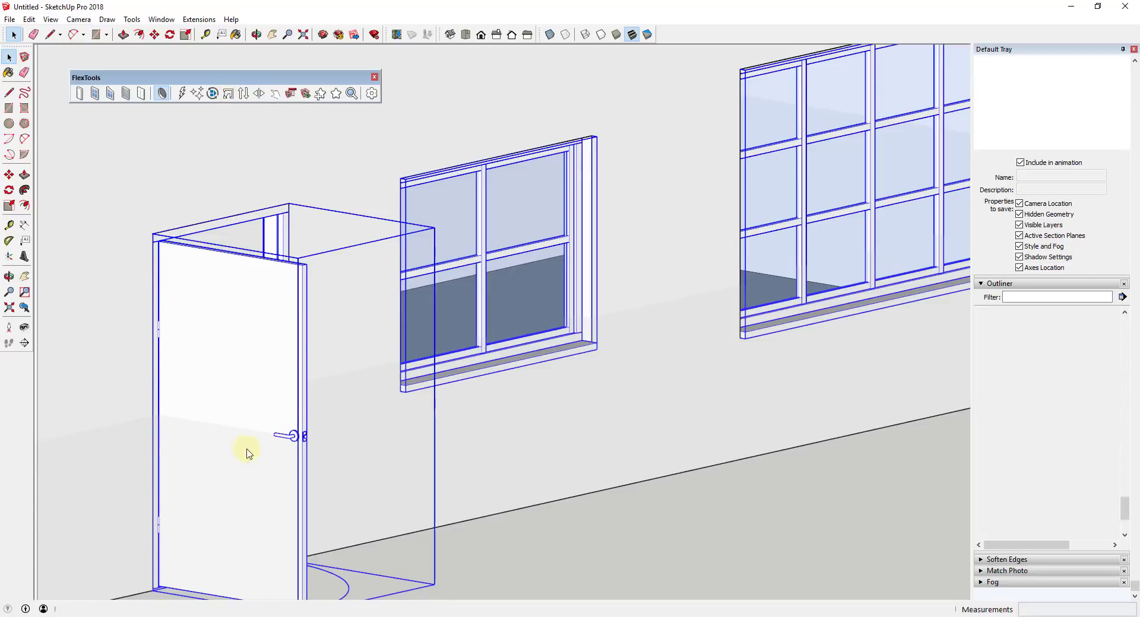
left_click(252, 233)
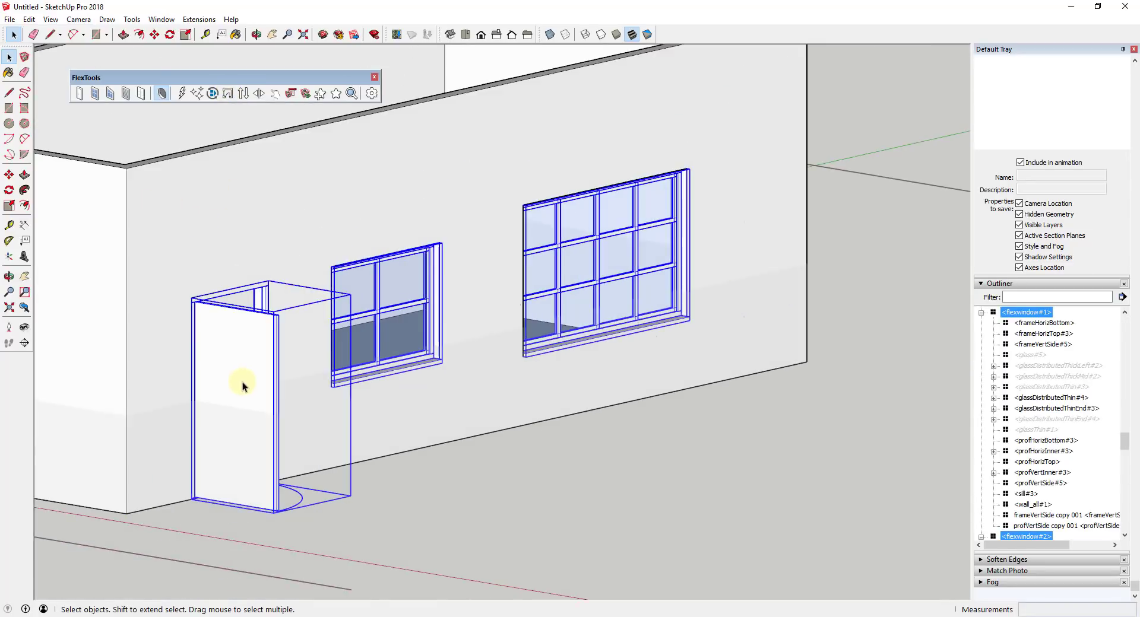
right_click(644, 387)
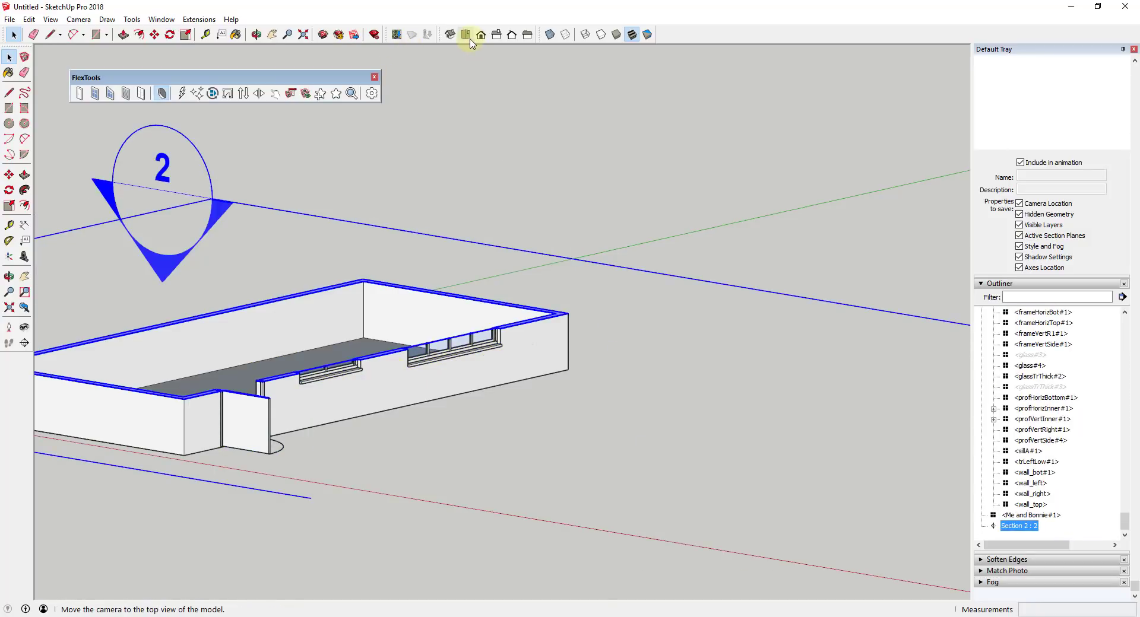
Switch to Top plan view and hide the section plane marker via View > Section Planes
left_click(465, 34)
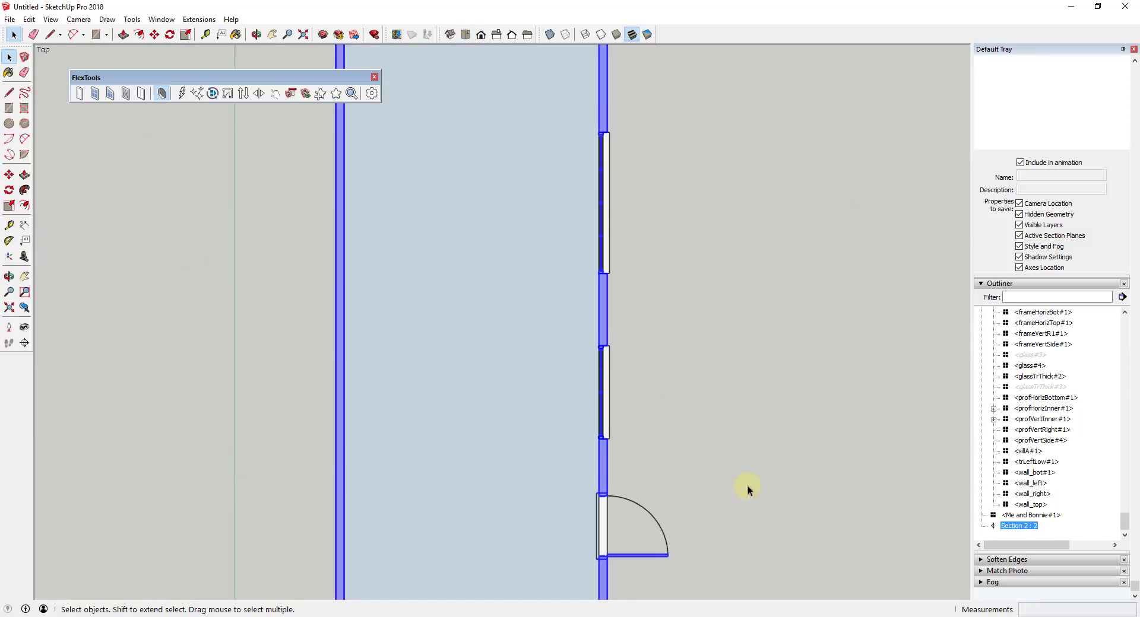
left_click(50, 19)
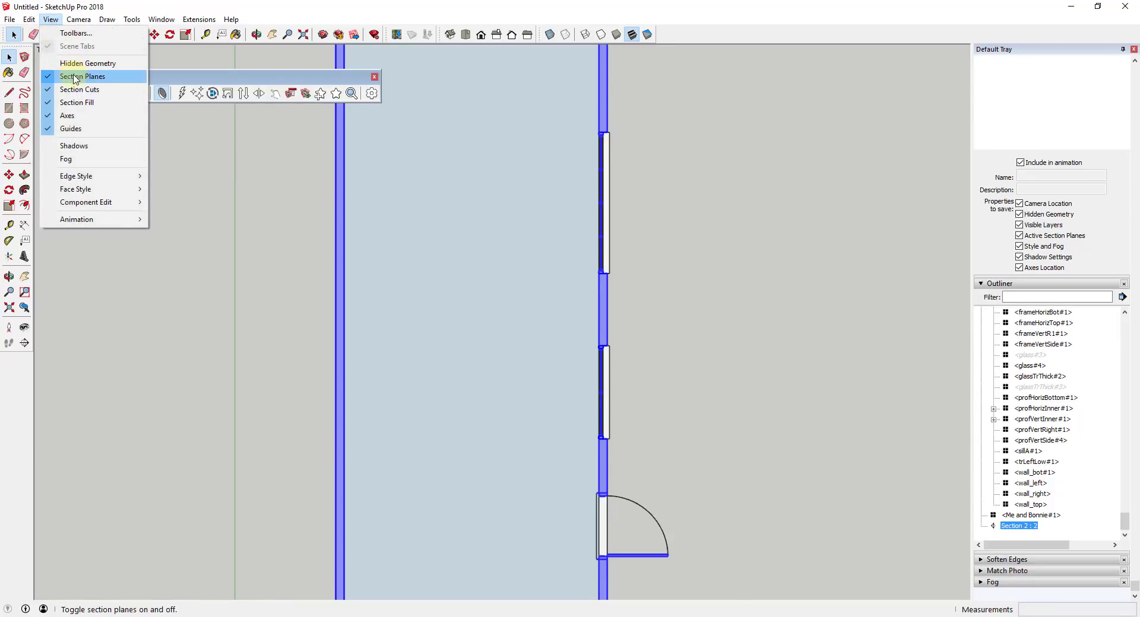
left_click(81, 76)
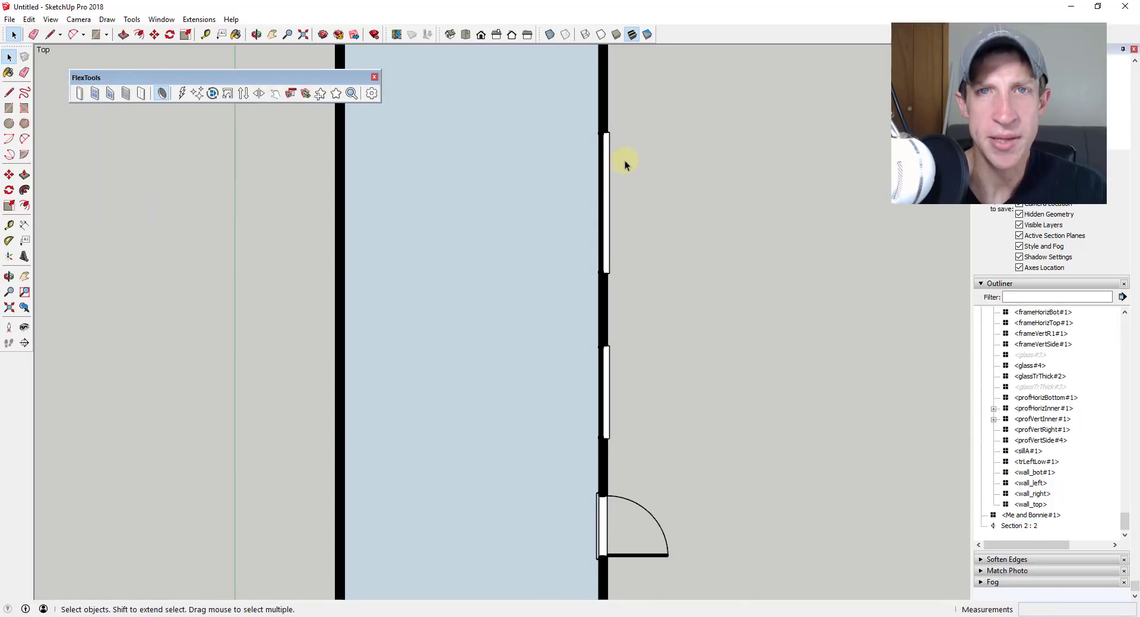